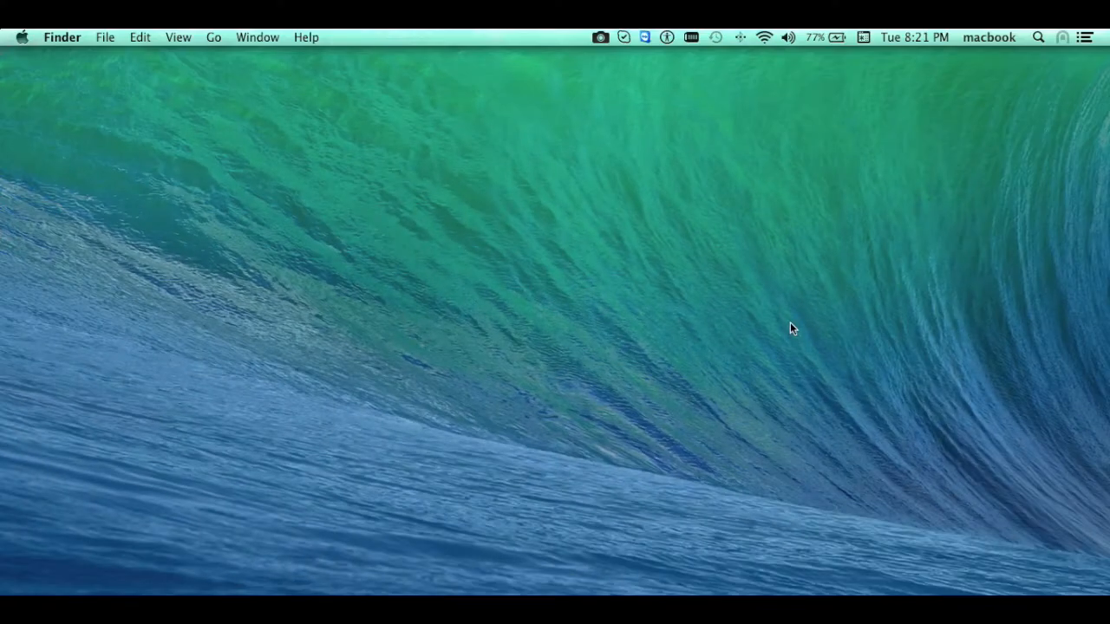
pyautogui.moveTo(1047, 38)
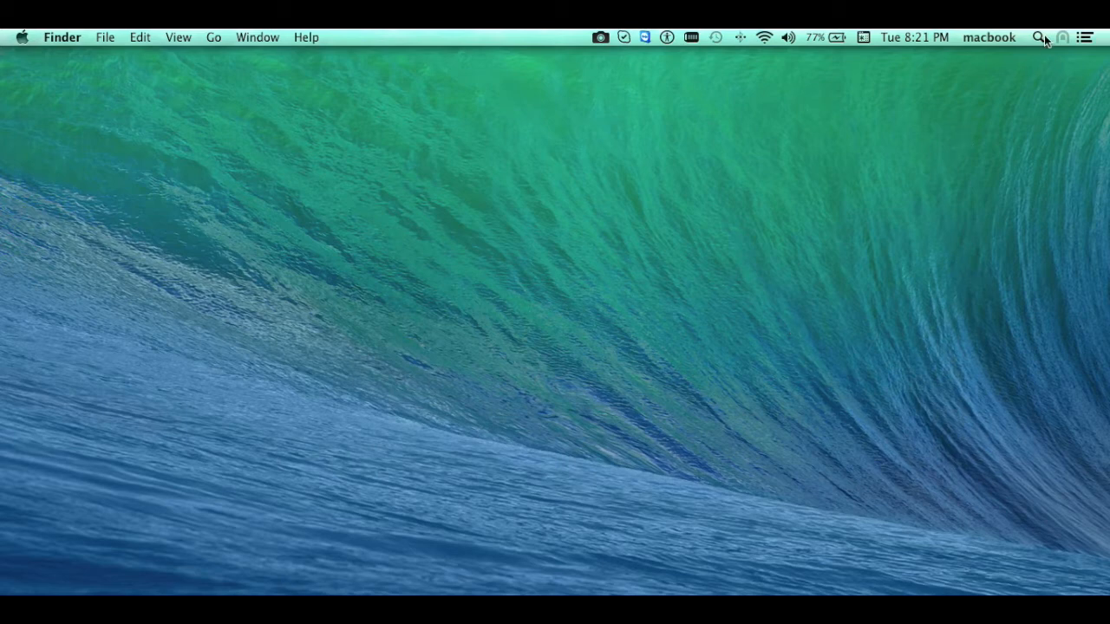
# Search Spotlight for 'mplayer' and launch MPlayerX from the results
pyautogui.click(1038, 38)
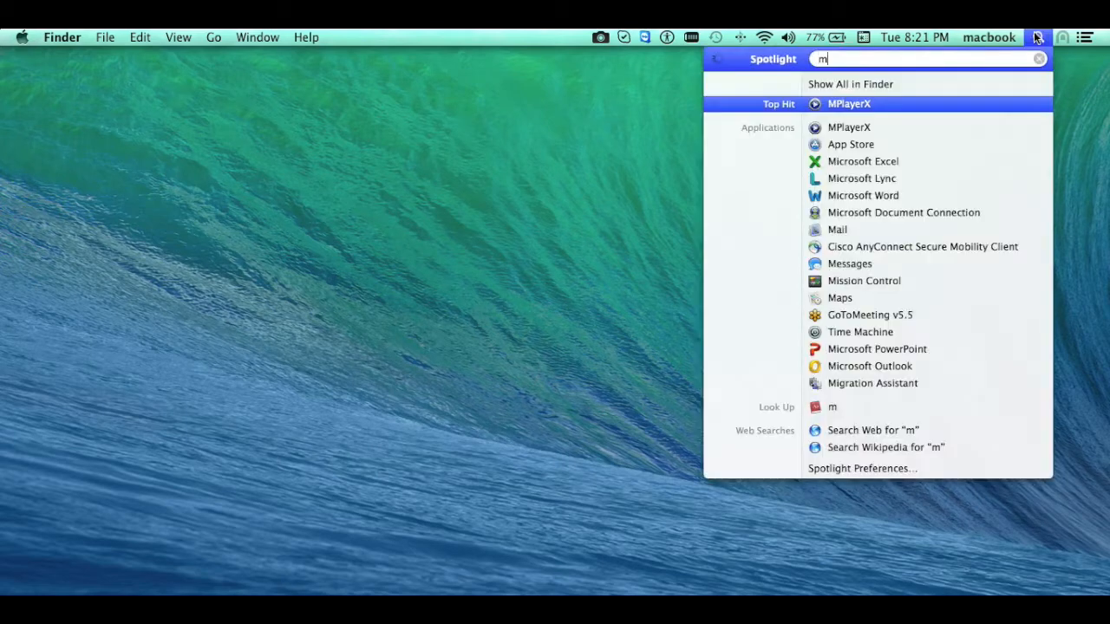
pyautogui.write('player')
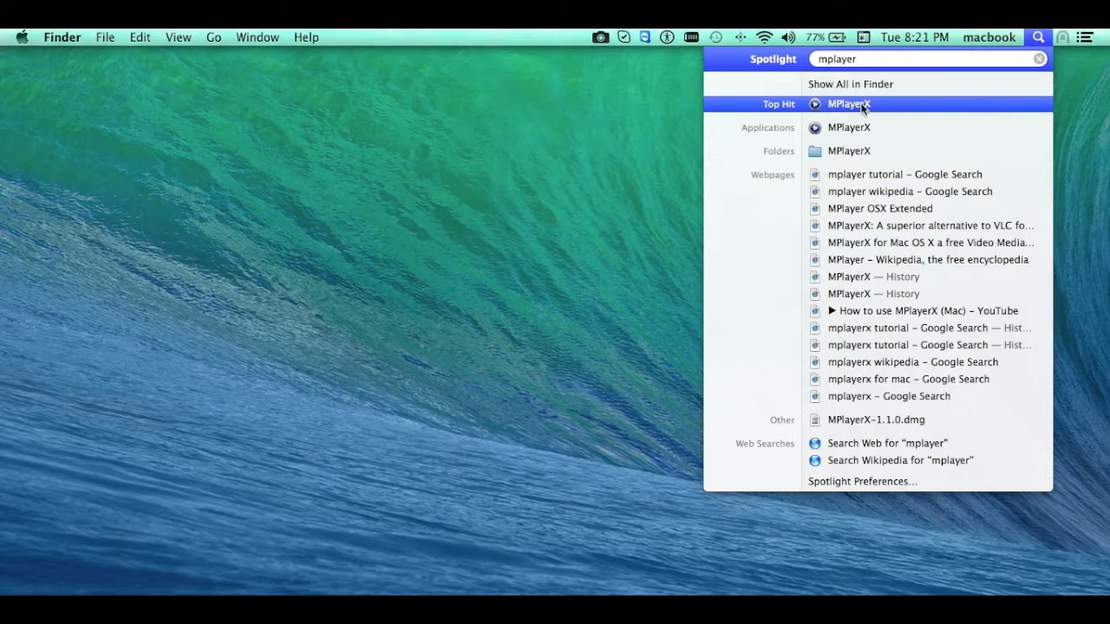
pyautogui.click(848, 104)
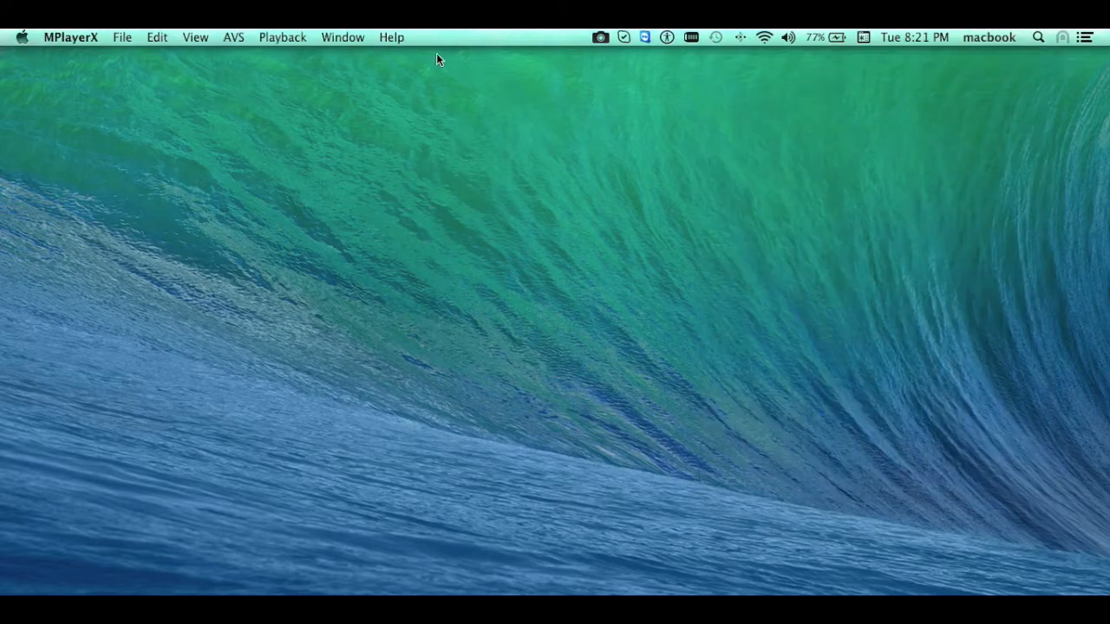
pyautogui.moveTo(45, 45)
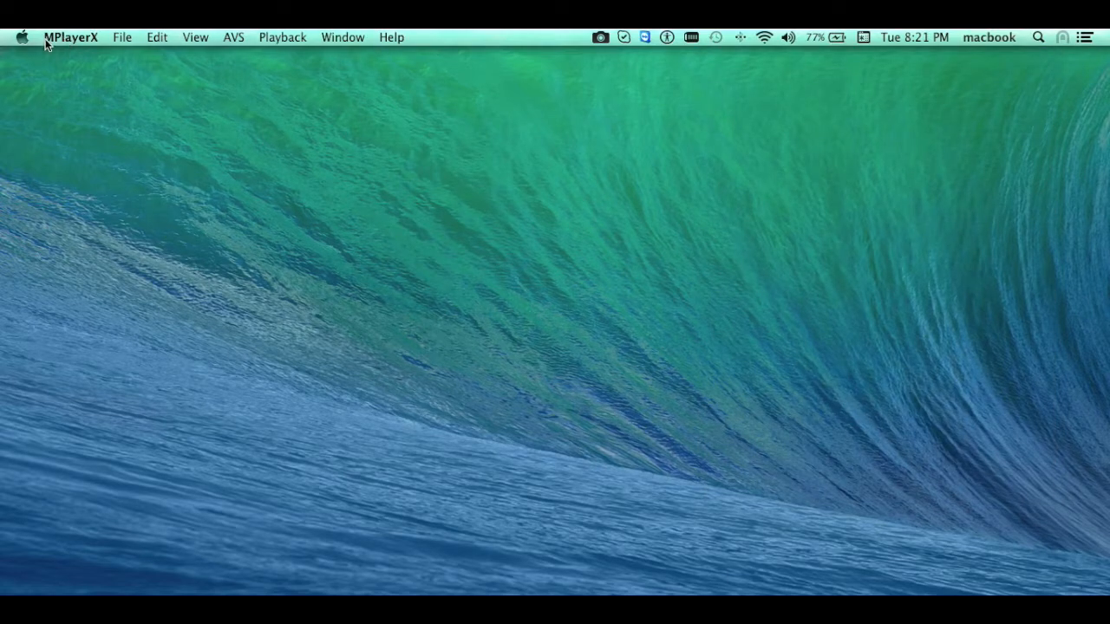
pyautogui.moveTo(77, 46)
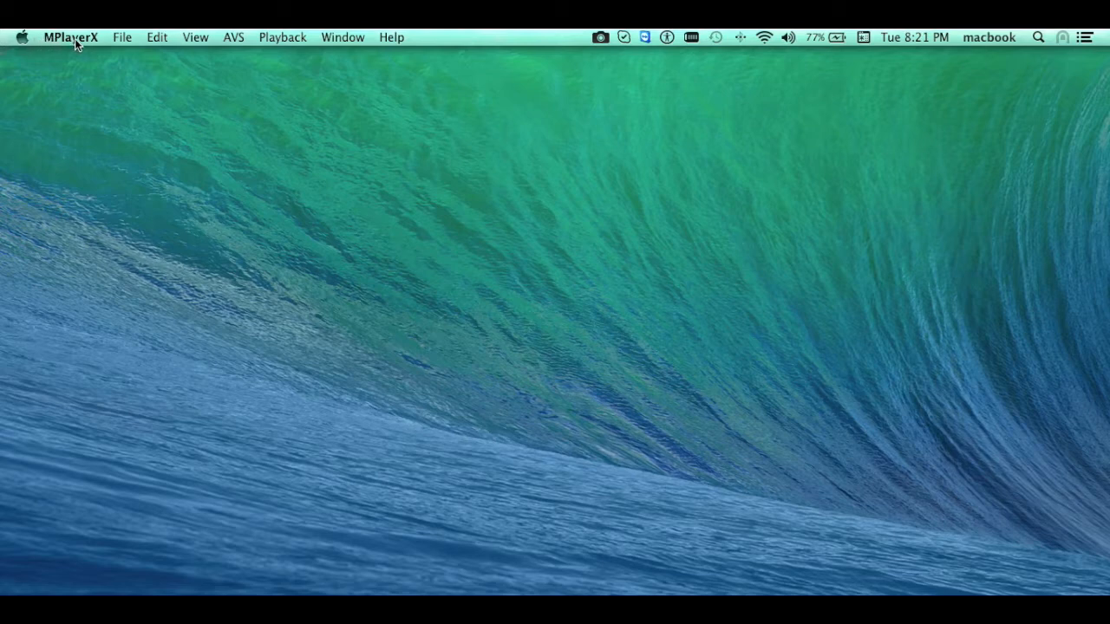
pyautogui.moveTo(270, 158)
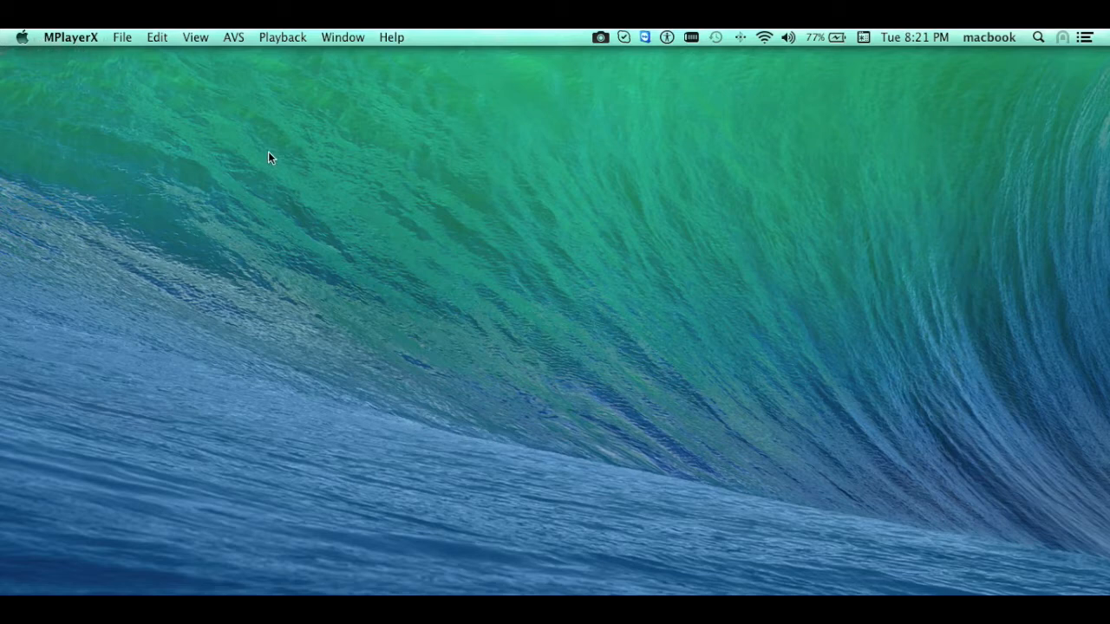
pyautogui.moveTo(122, 45)
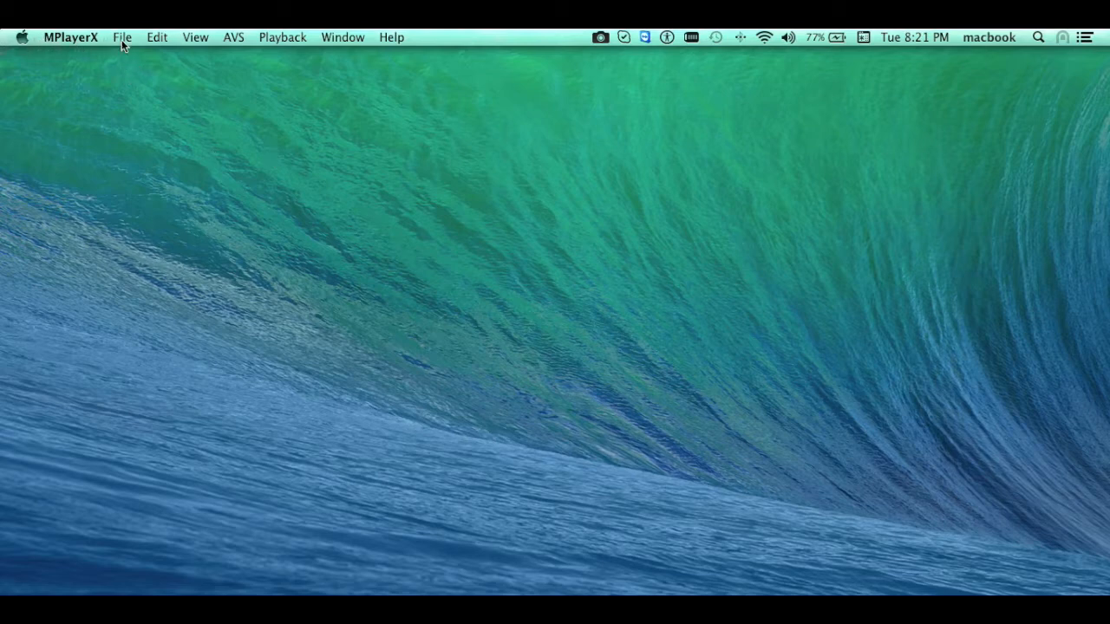
# Open '10 MINUTES OF FUNNY CATS' mp4 from Documents via File > Open
pyautogui.click(122, 36)
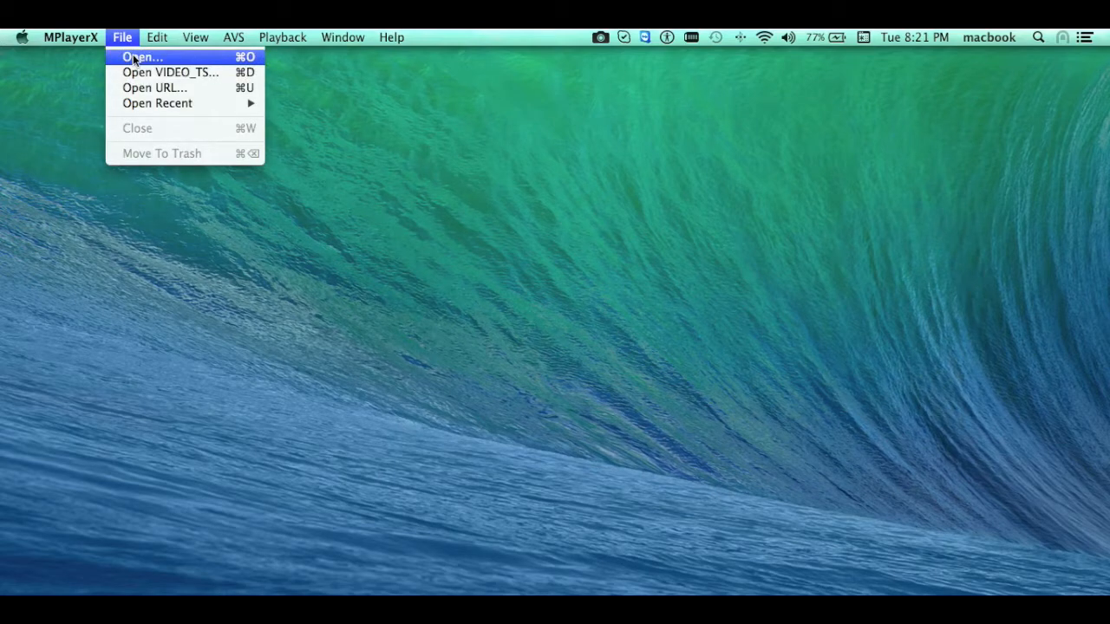
pyautogui.click(141, 56)
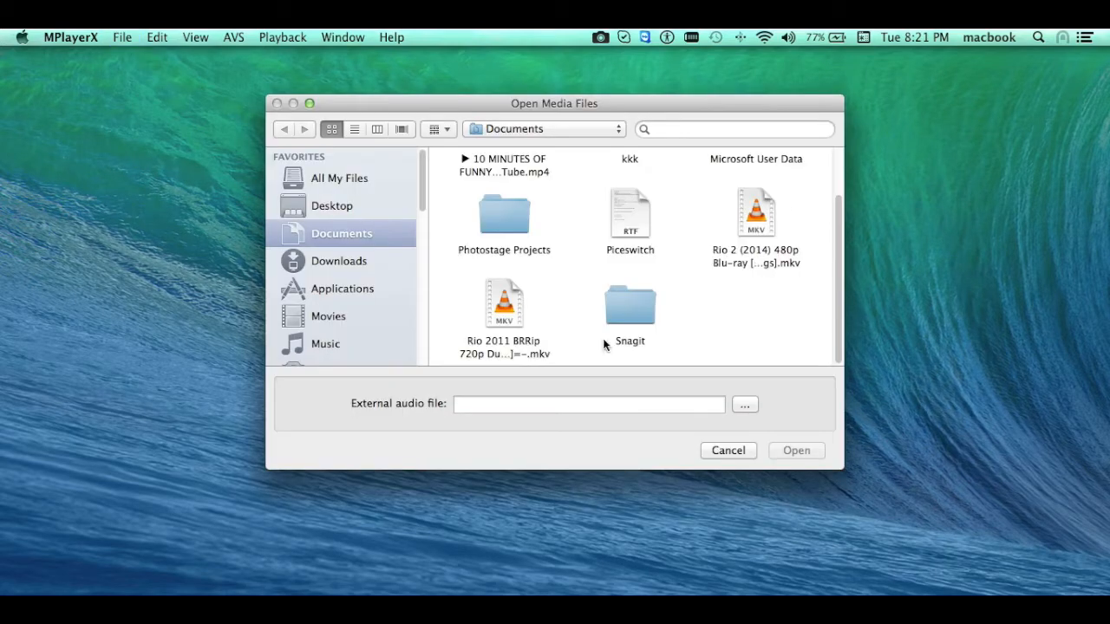
pyautogui.moveTo(568, 260)
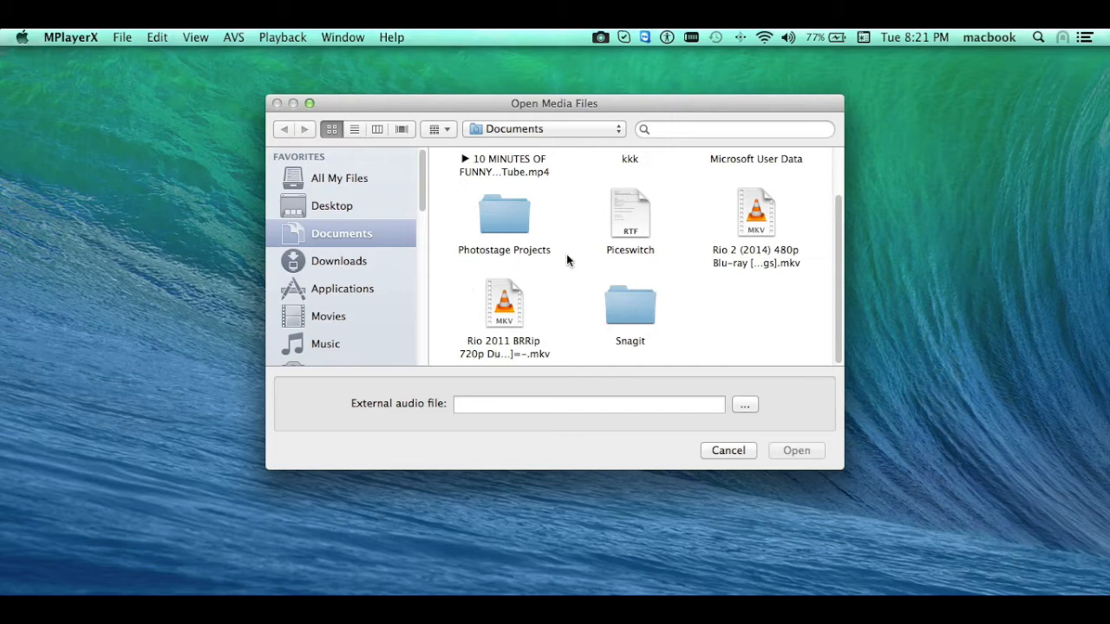
pyautogui.moveTo(505, 163)
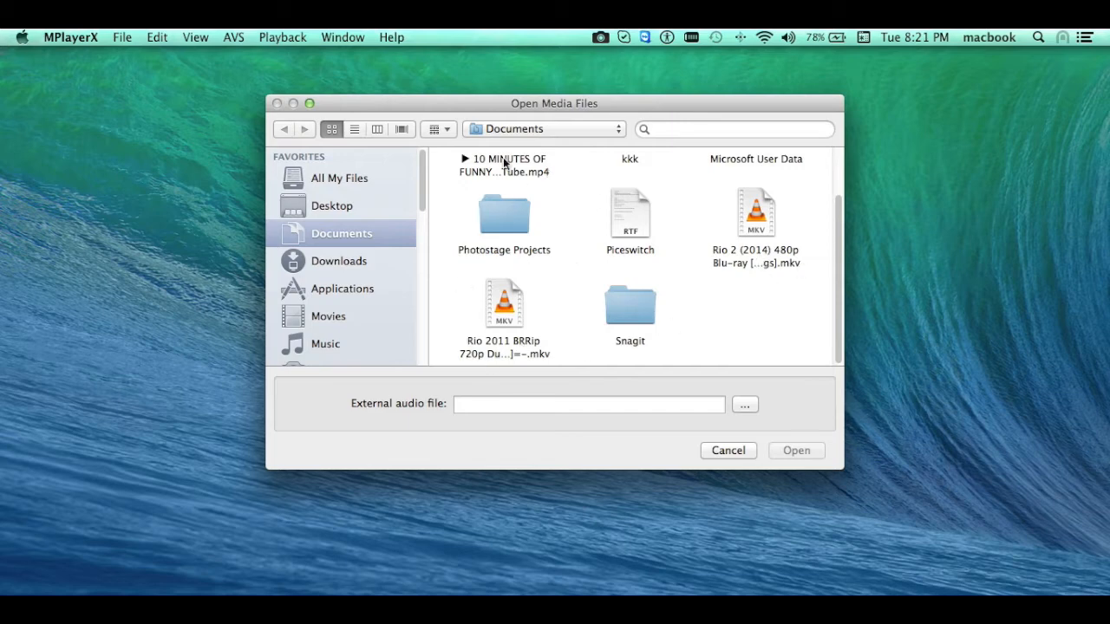
pyautogui.click(504, 165)
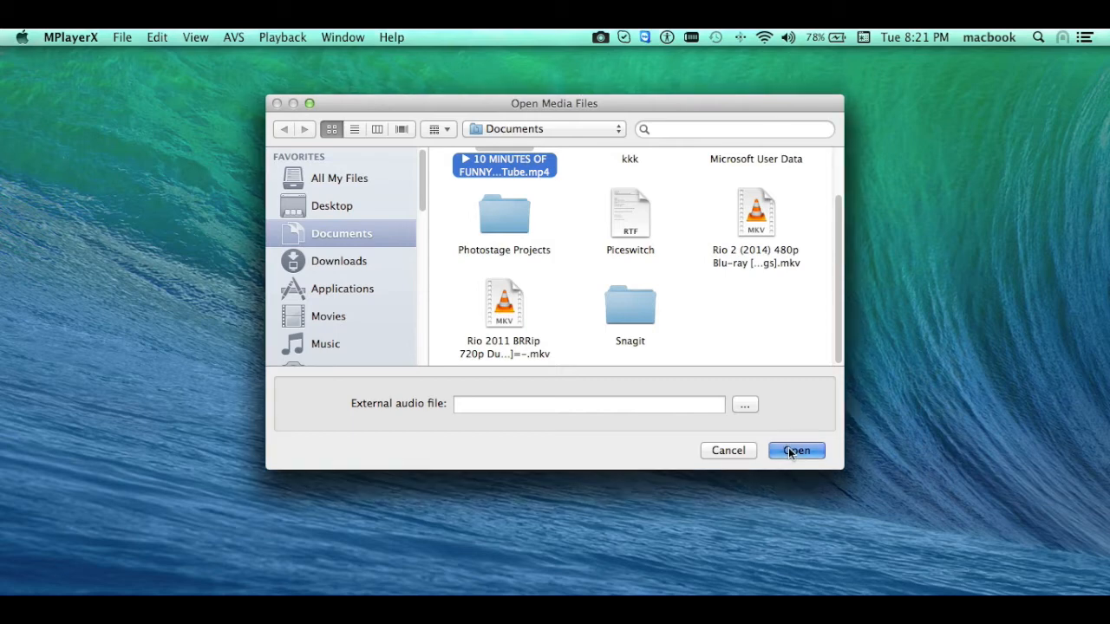
pyautogui.click(795, 450)
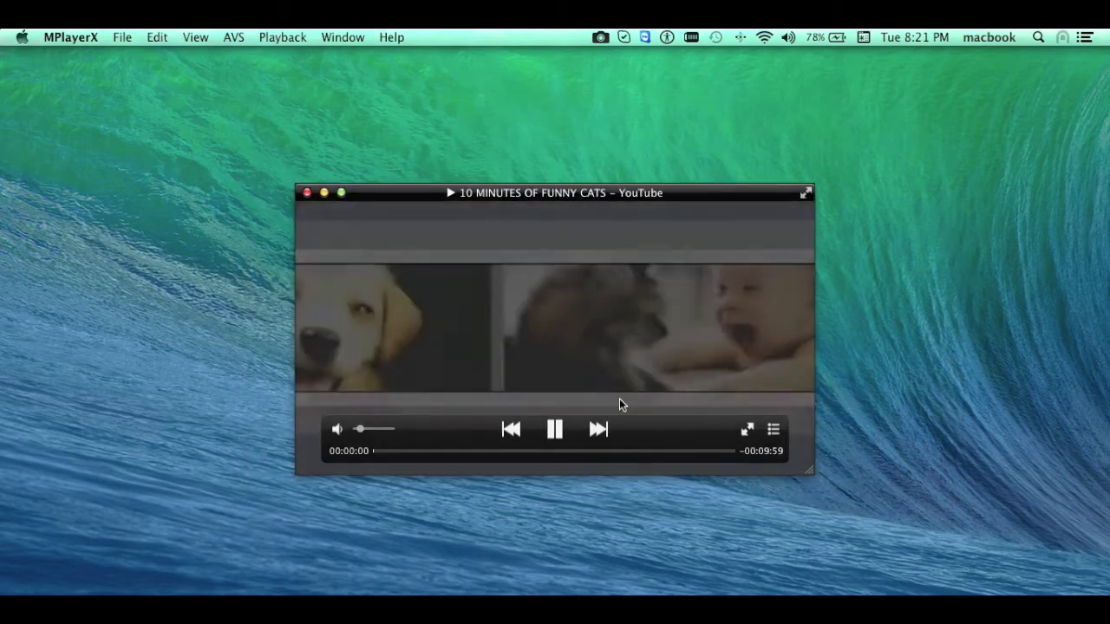
# Let the funny cats video play until about 00:02:09
pyautogui.click(336, 428)
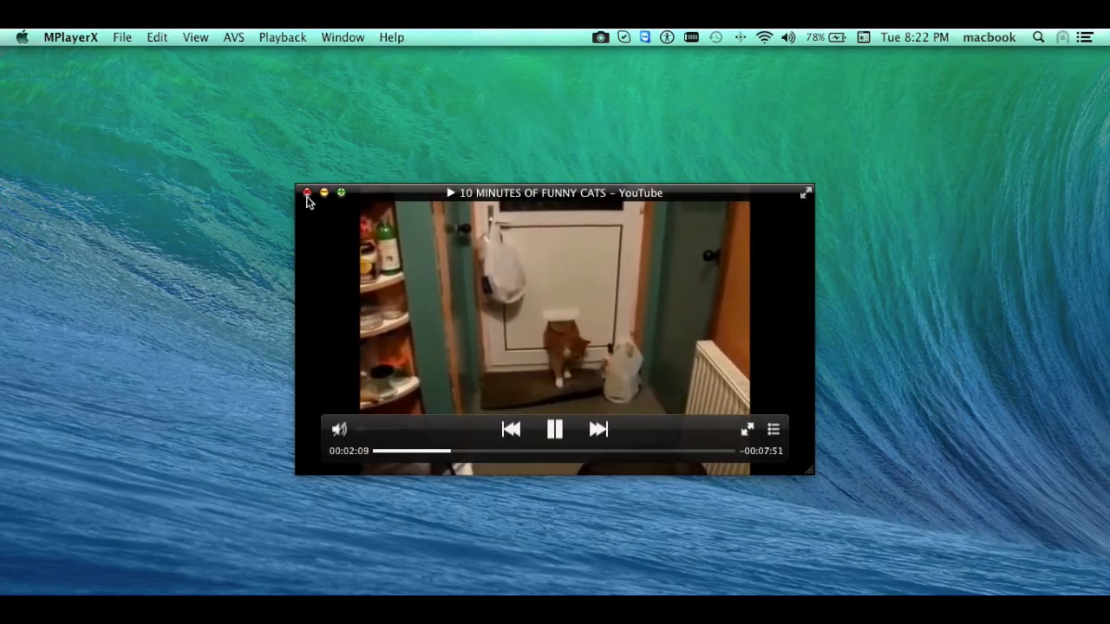
# Close the cats video, reopen the same mp4, and resume near two minutes
pyautogui.click(306, 193)
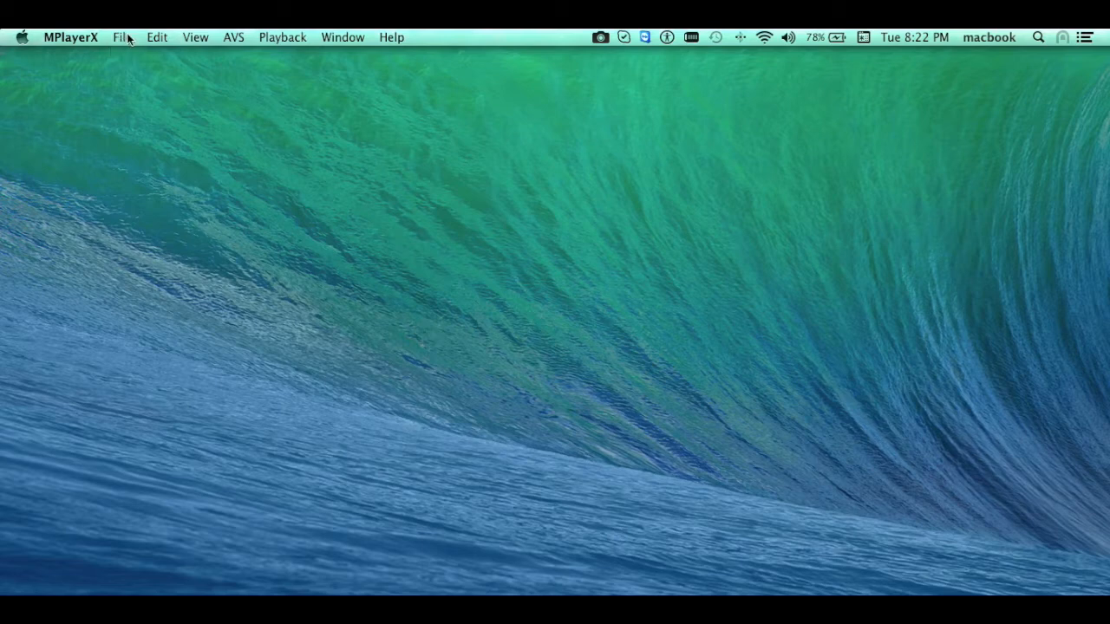
pyautogui.click(121, 37)
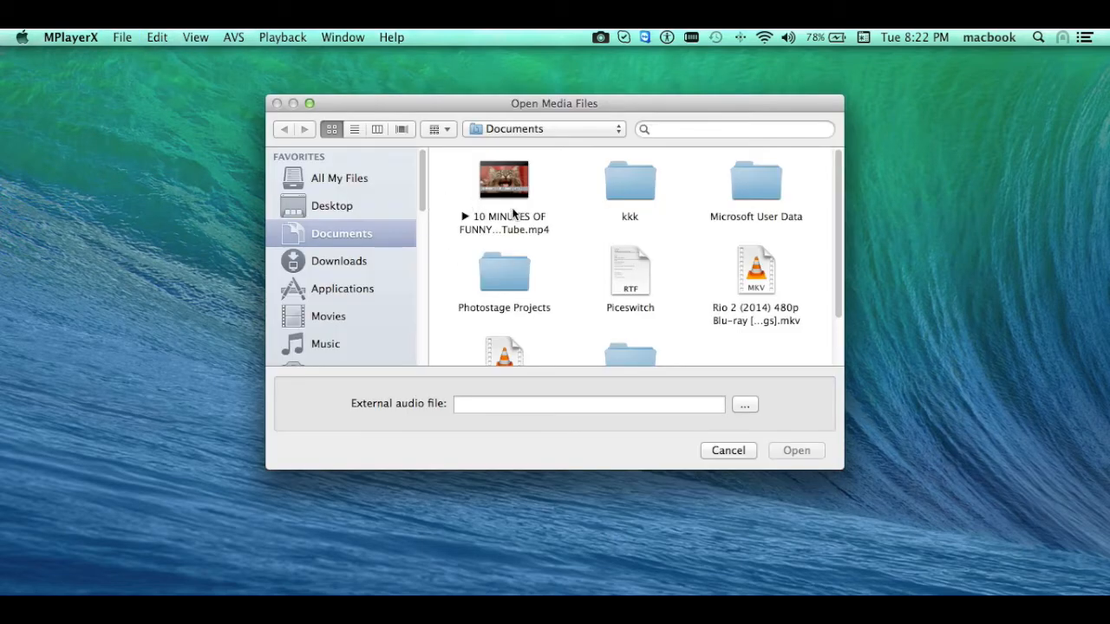
pyautogui.click(504, 180)
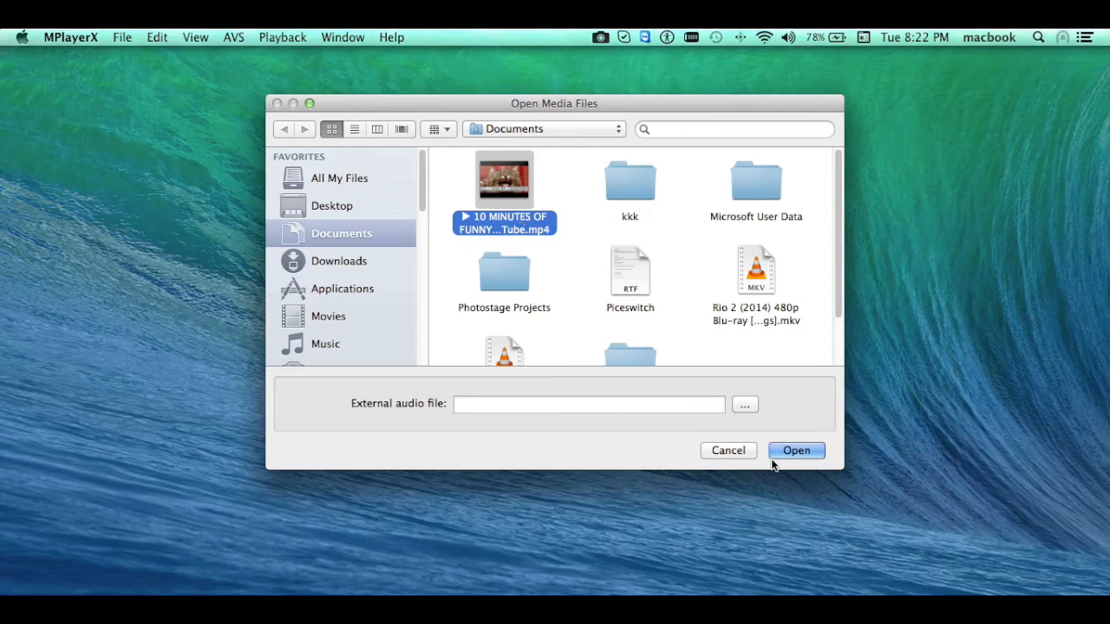
pyautogui.click(795, 450)
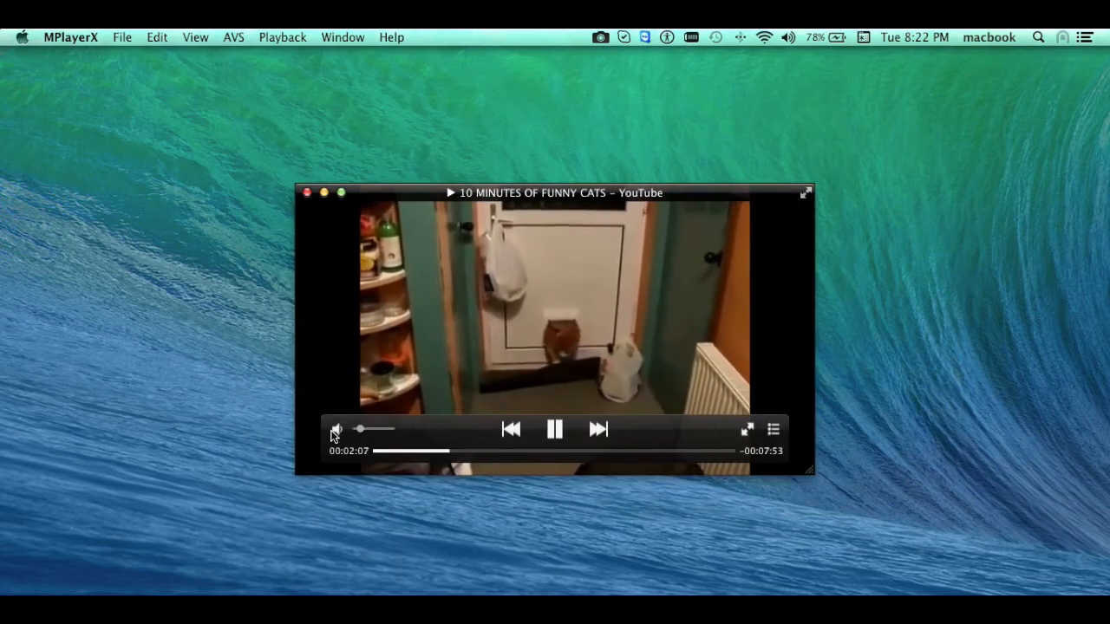
pyautogui.click(336, 429)
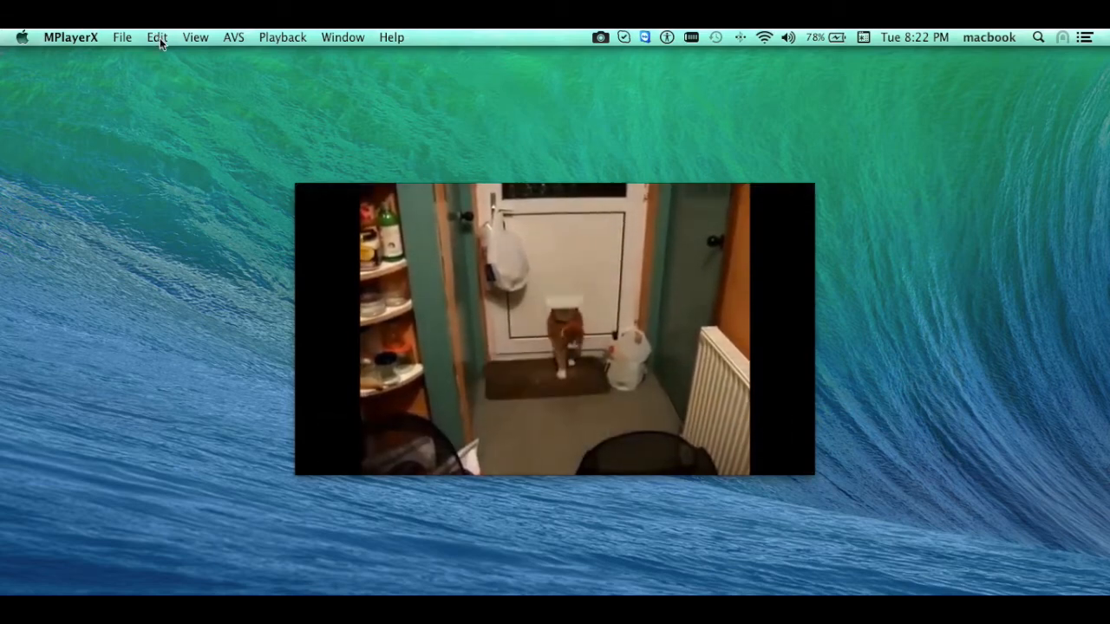
# Take an Edit > Snapshot, then reveal the snapshot folder in Finder
pyautogui.click(156, 38)
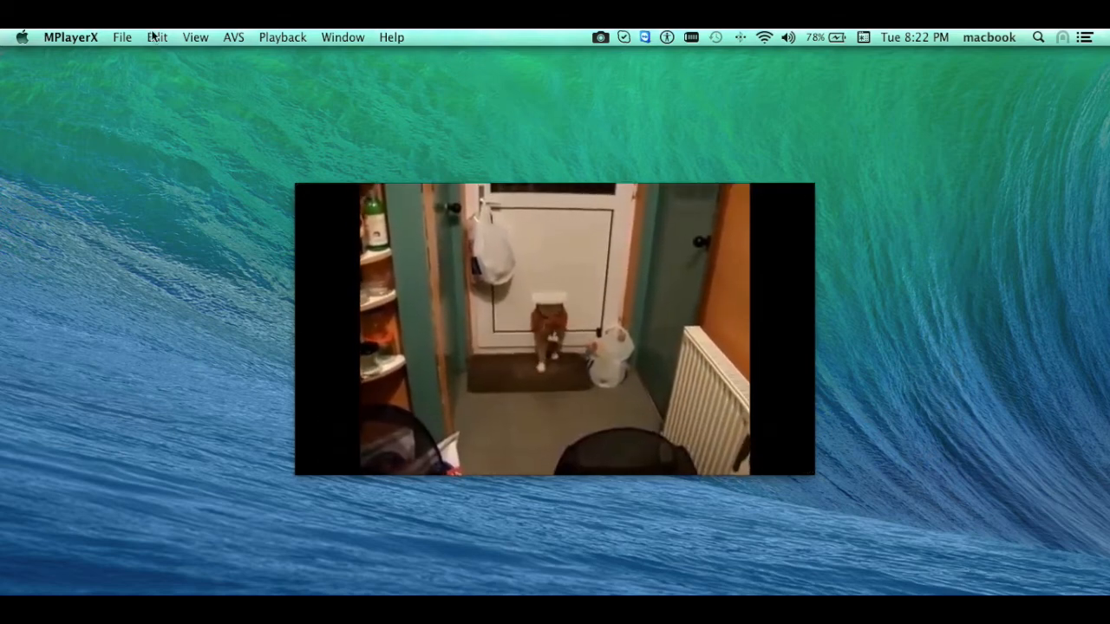
pyautogui.click(157, 37)
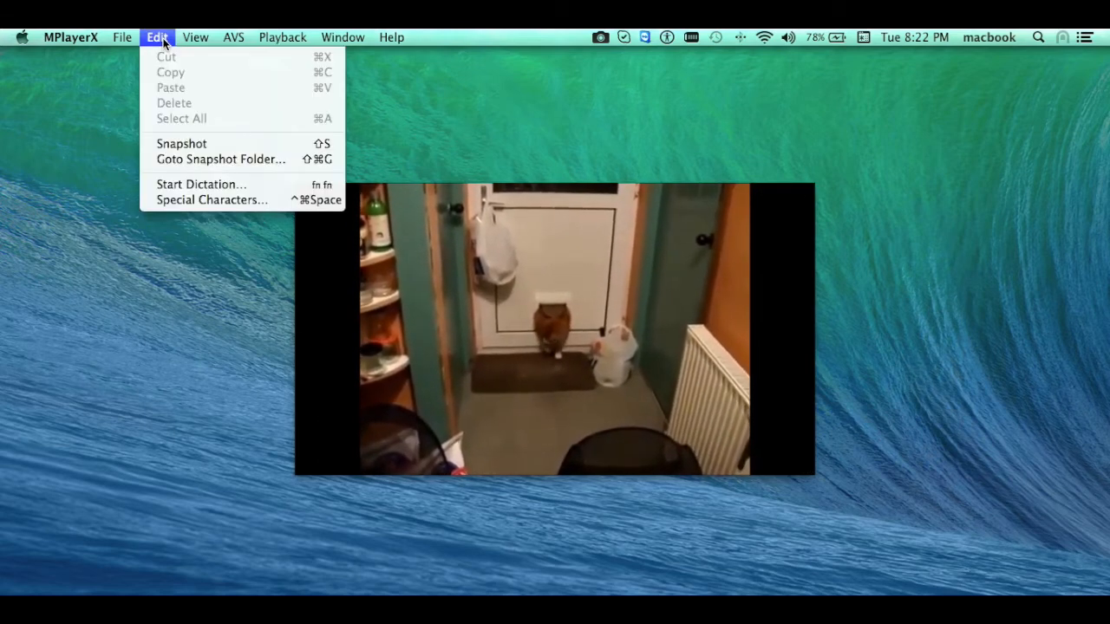
pyautogui.moveTo(221, 159)
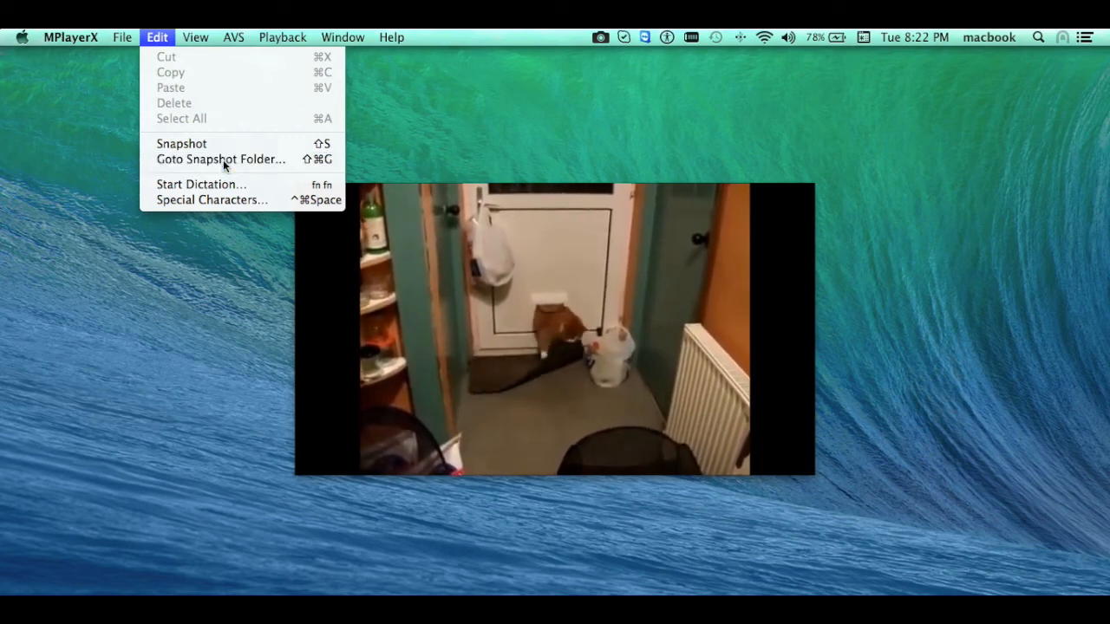
pyautogui.click(221, 159)
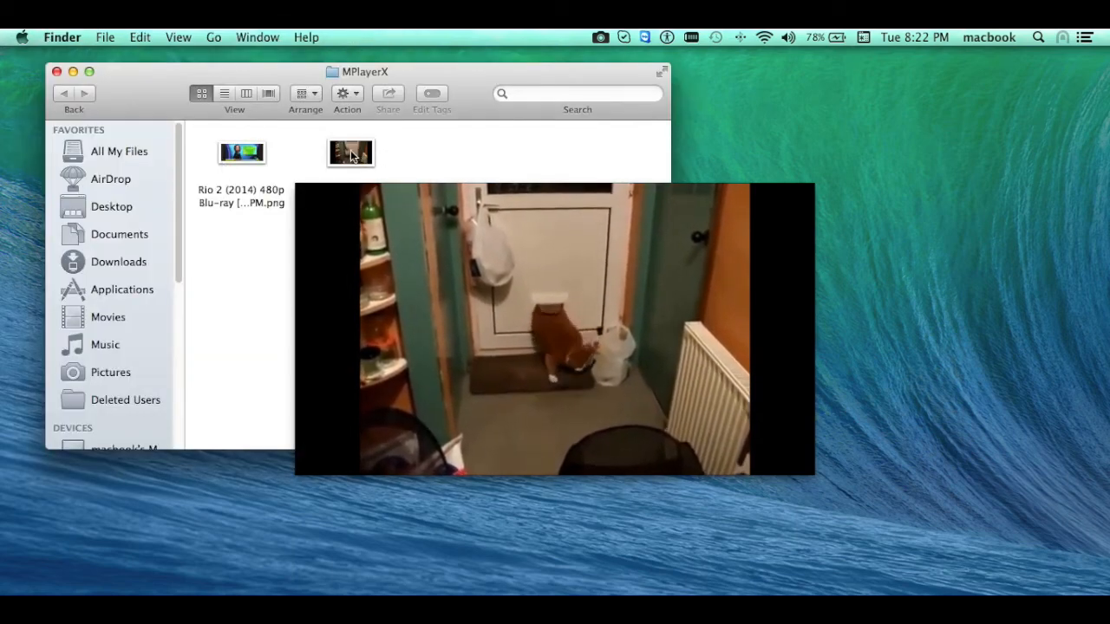
# Open the cat snapshot thumbnail in Preview and view its Tools menu
pyautogui.click(350, 152)
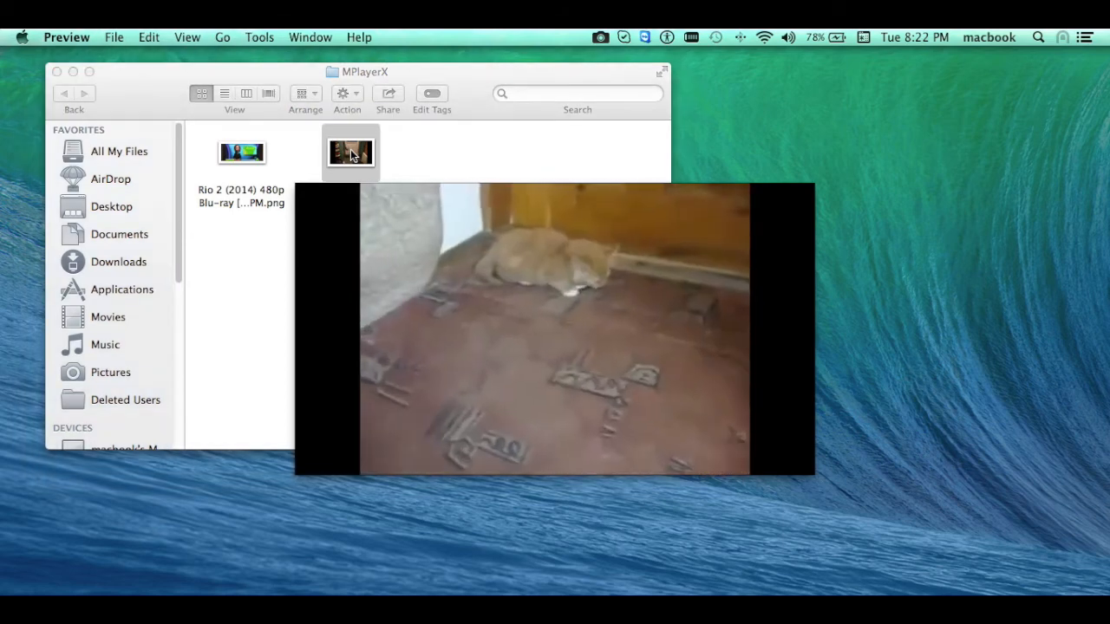
pyautogui.doubleClick(350, 153)
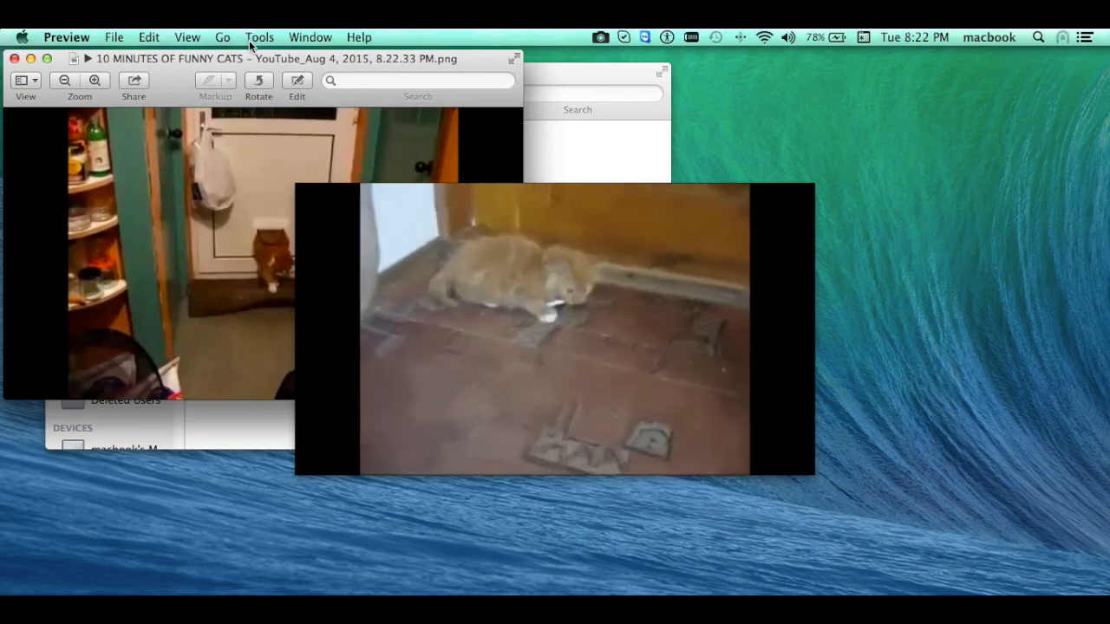
pyautogui.click(259, 38)
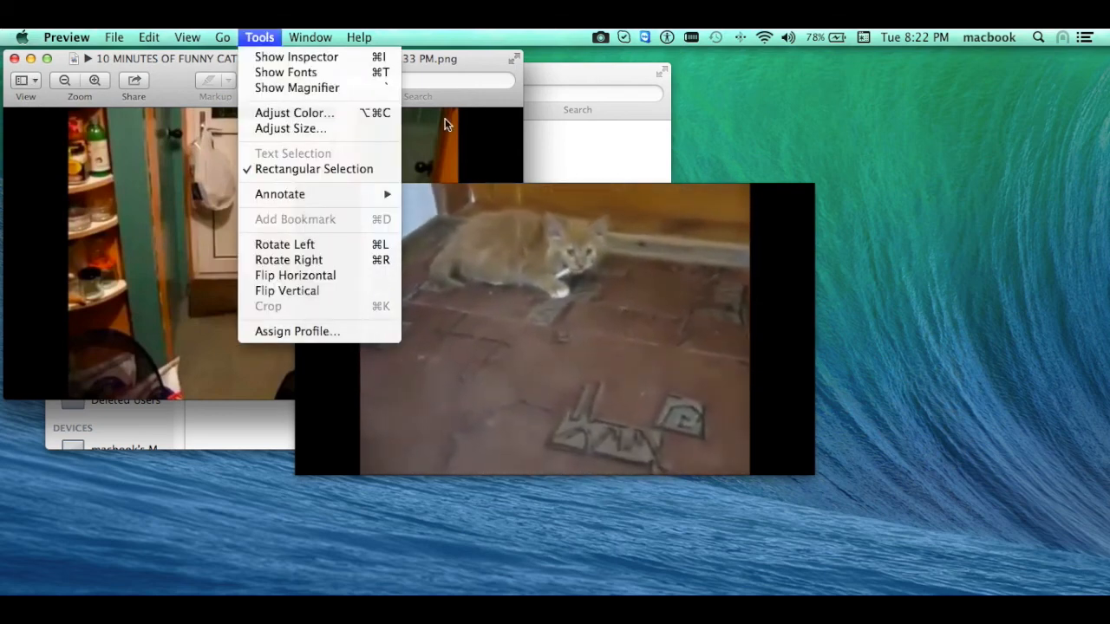
pyautogui.moveTo(160, 223)
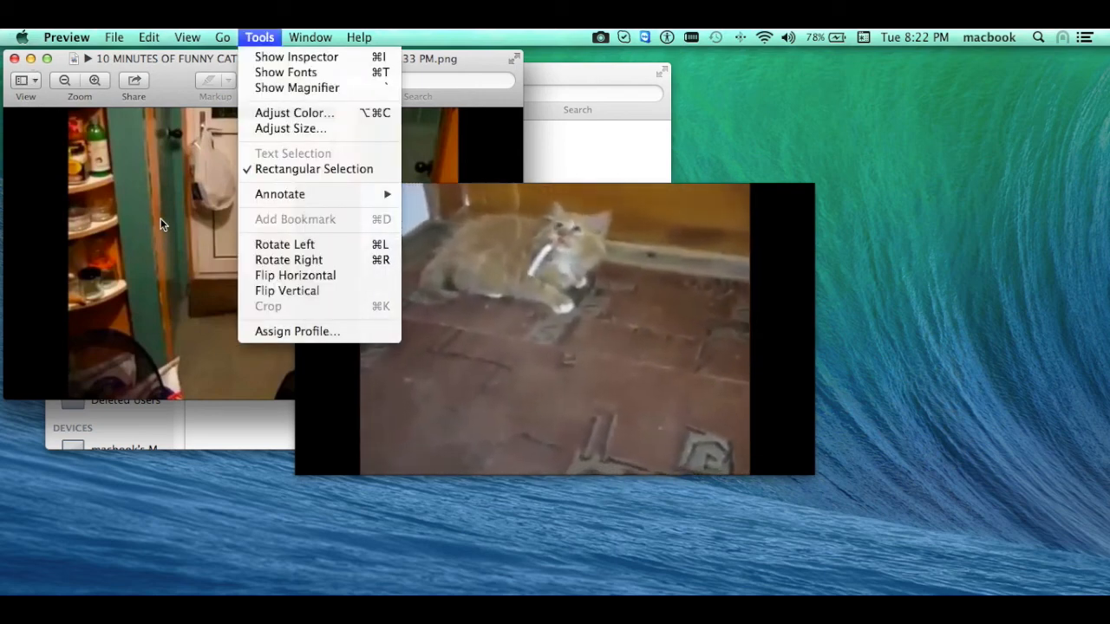